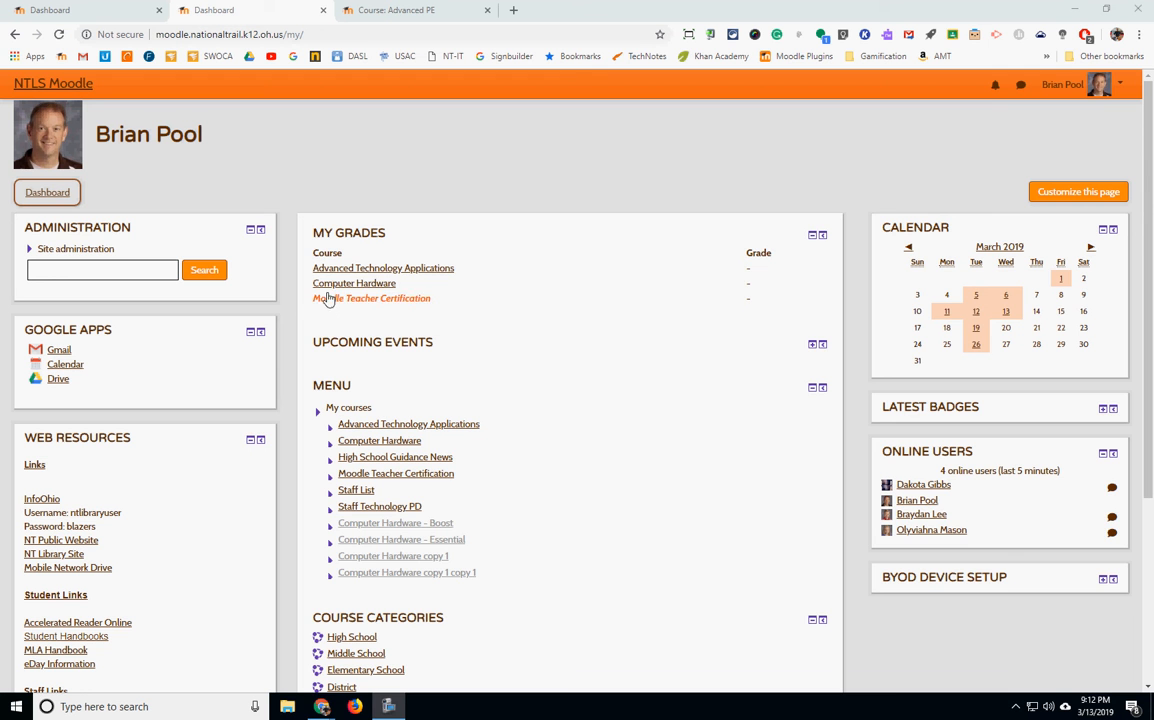
Step: Open the Computer Hardware course from the Dashboard course list
{"action": "left_click", "coordinate": [354, 283]}
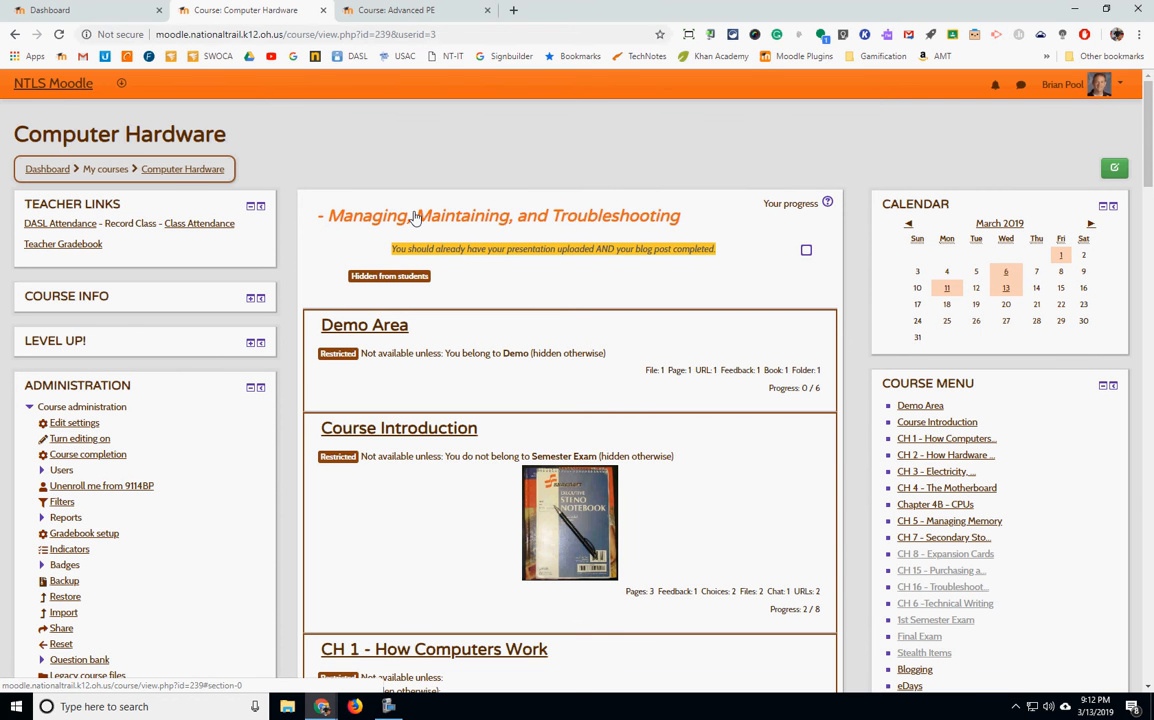
{"action": "mouse_move", "coordinate": [414, 217]}
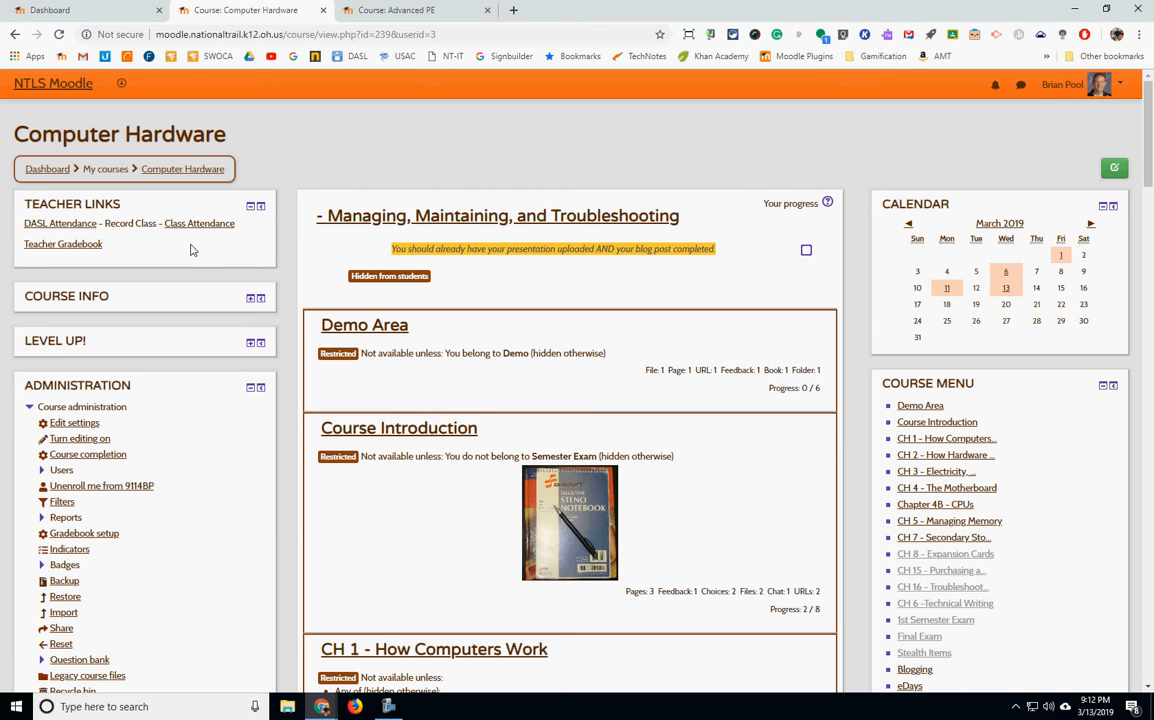
{"action": "mouse_move", "coordinate": [196, 252]}
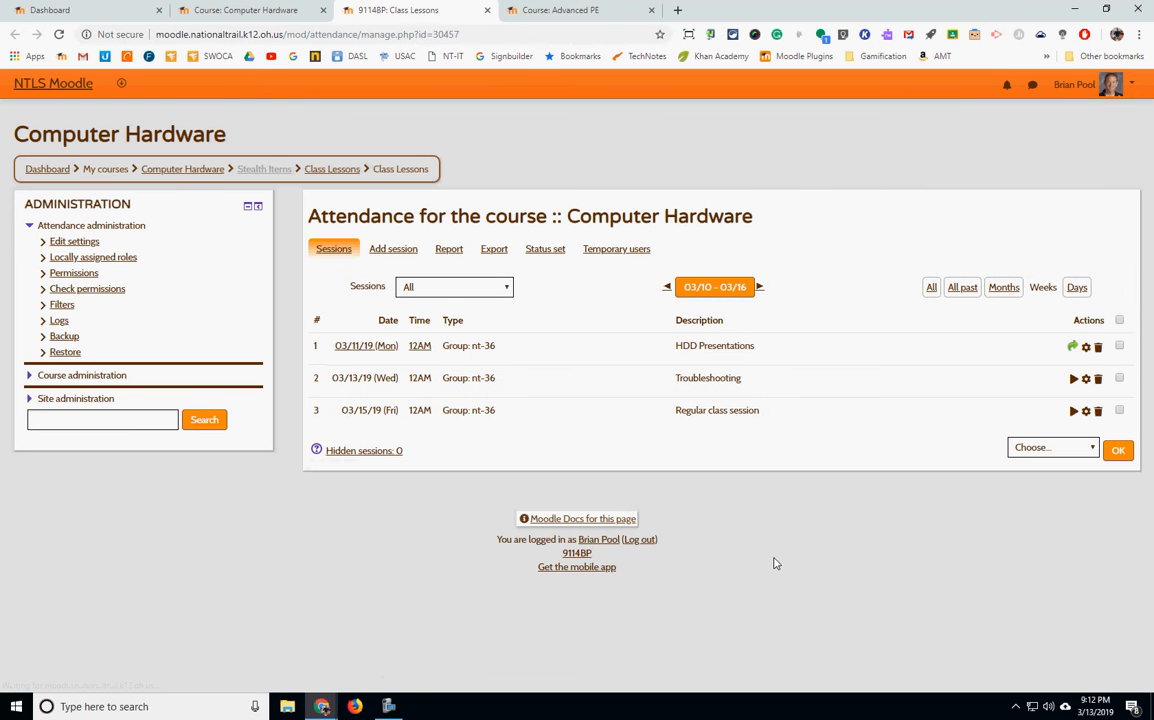
Step: Start taking attendance for the 03/13/19 Wednesday Troubleshooting session
{"action": "left_click", "coordinate": [1119, 410]}
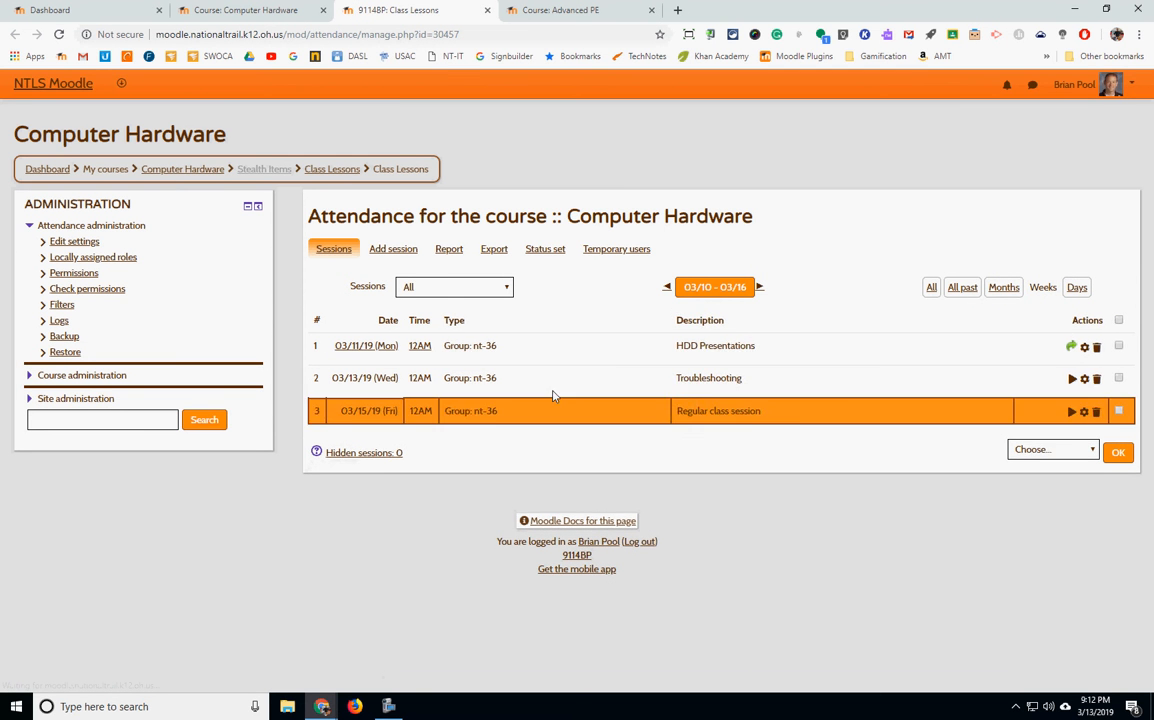
{"action": "left_click", "coordinate": [1119, 345]}
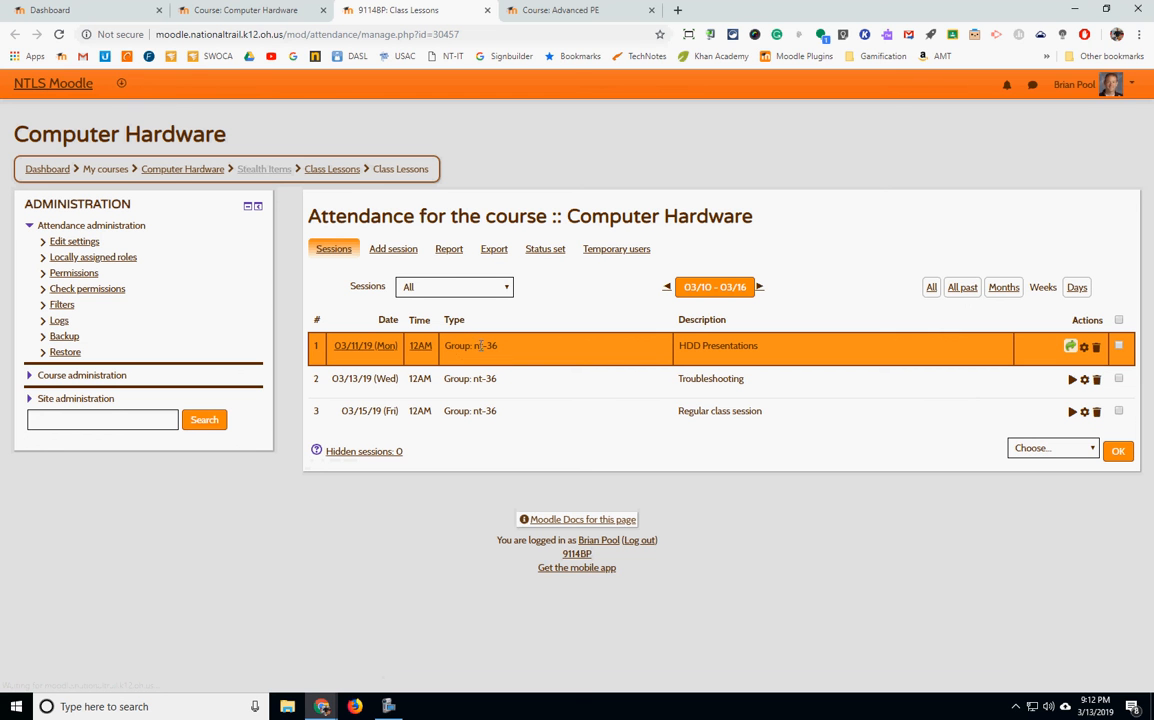
{"action": "mouse_move", "coordinate": [483, 344]}
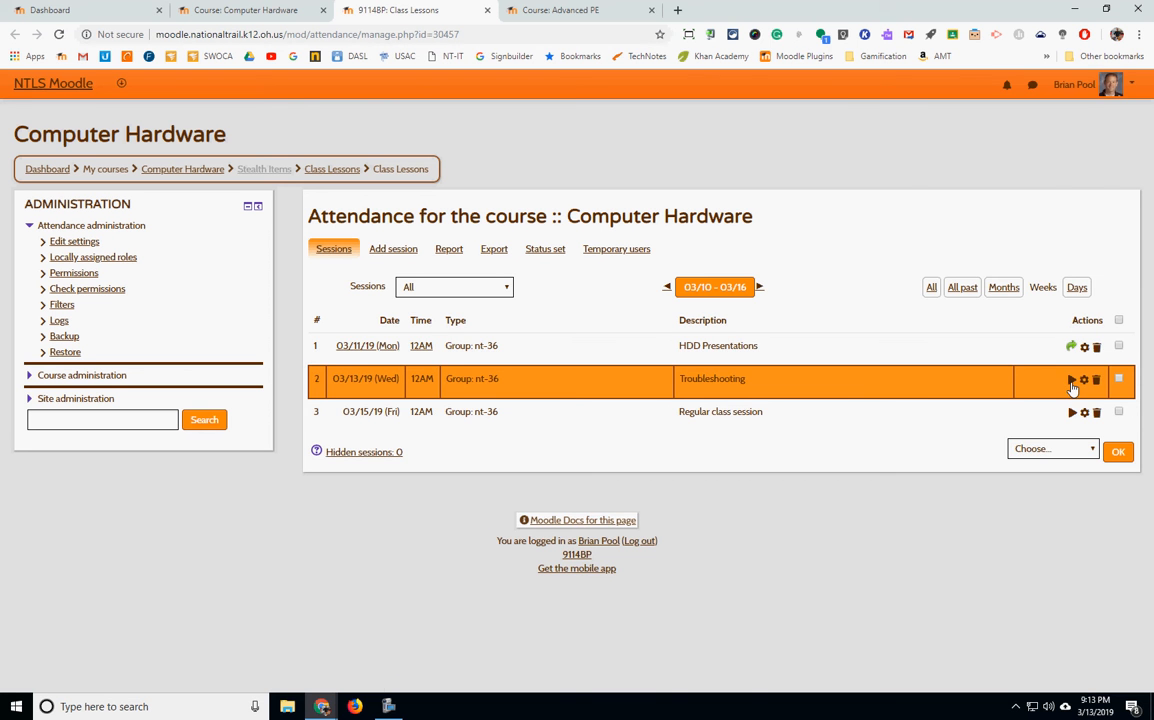
{"action": "left_click", "coordinate": [1071, 379]}
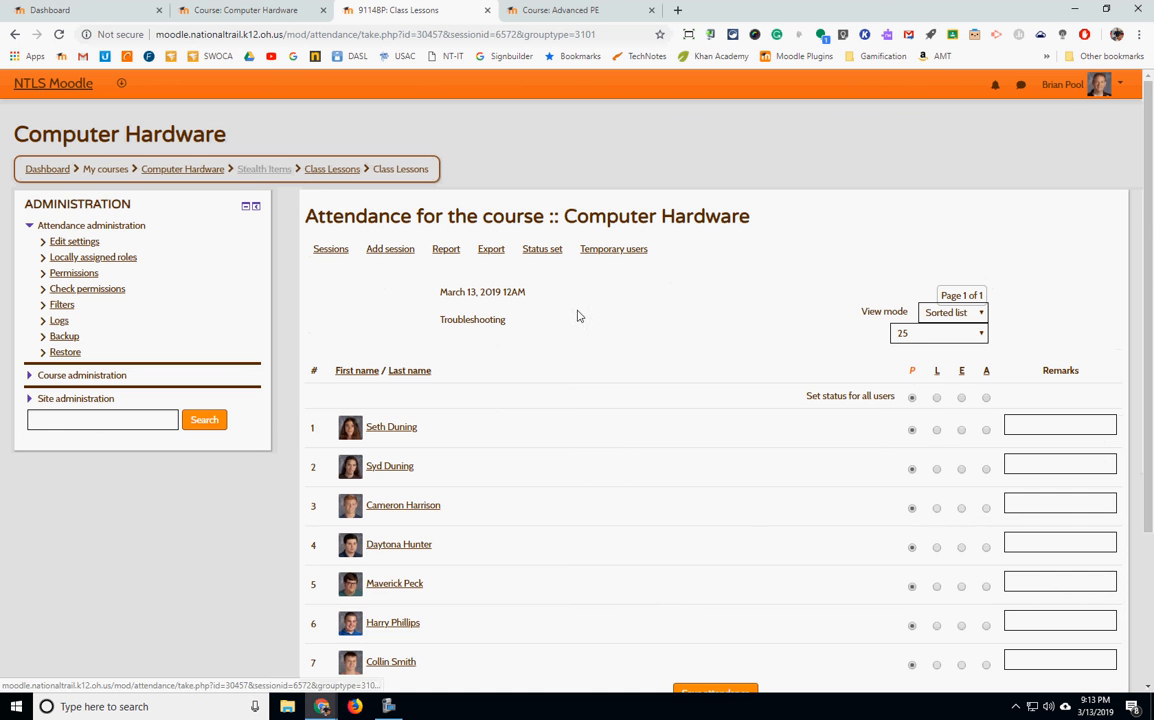
{"action": "scroll", "scroll_direction": "down", "scroll_amount": 3}
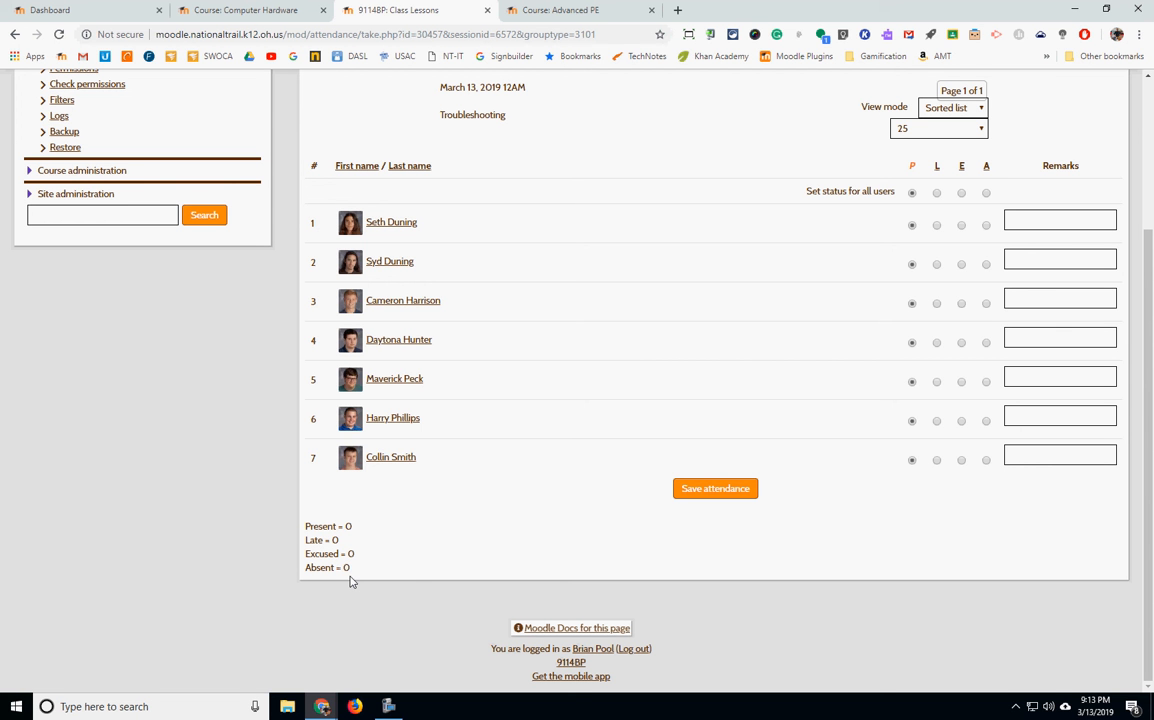
{"action": "mouse_move", "coordinate": [354, 583]}
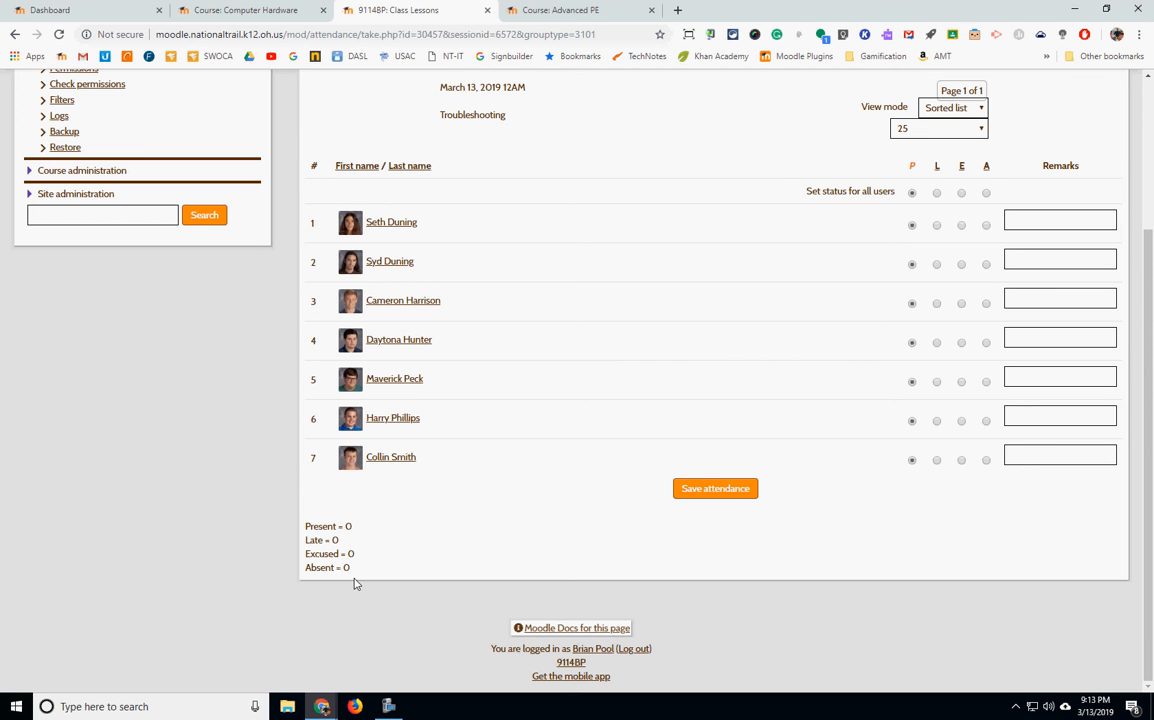
{"action": "mouse_move", "coordinate": [820, 493]}
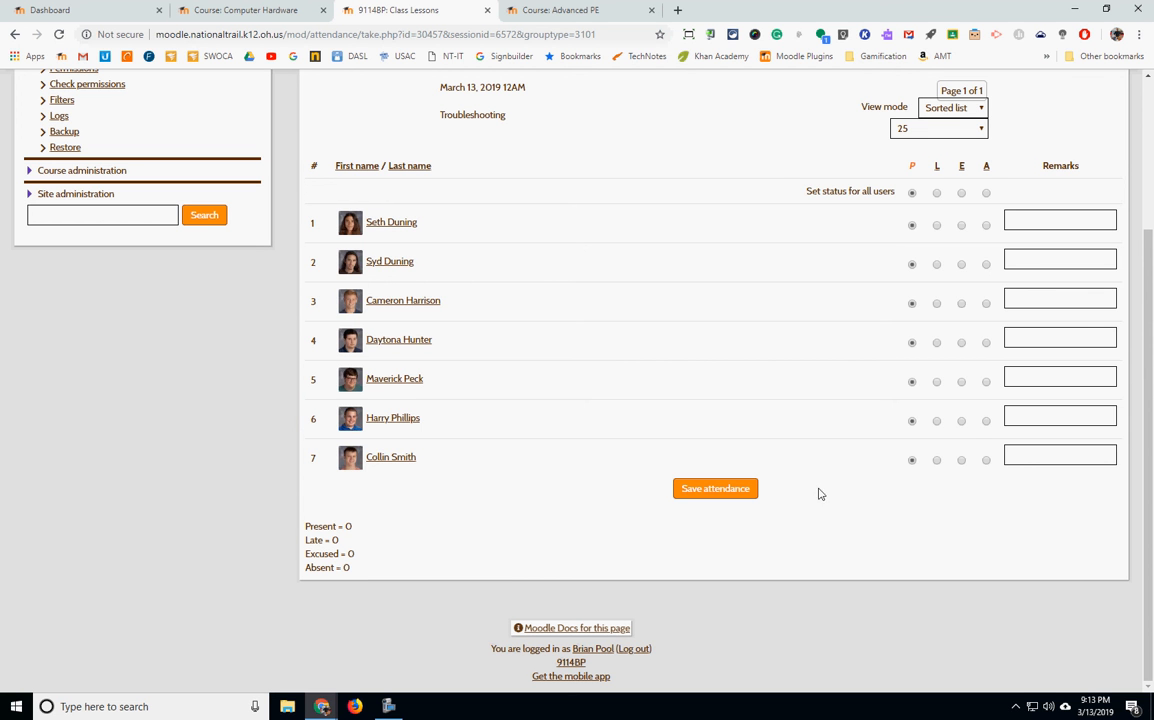
Step: Save Wednesday's attendance with all students present, then edit the 03/15/19 Friday session
{"action": "left_click", "coordinate": [715, 488]}
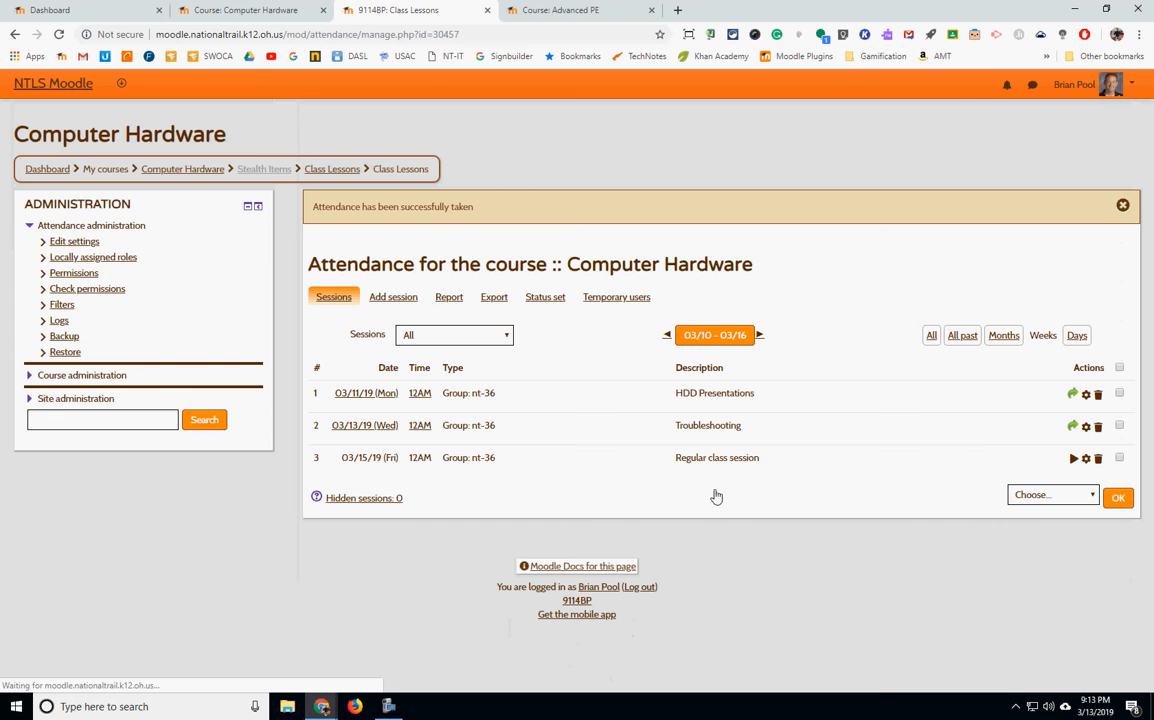
{"action": "mouse_move", "coordinate": [448, 483]}
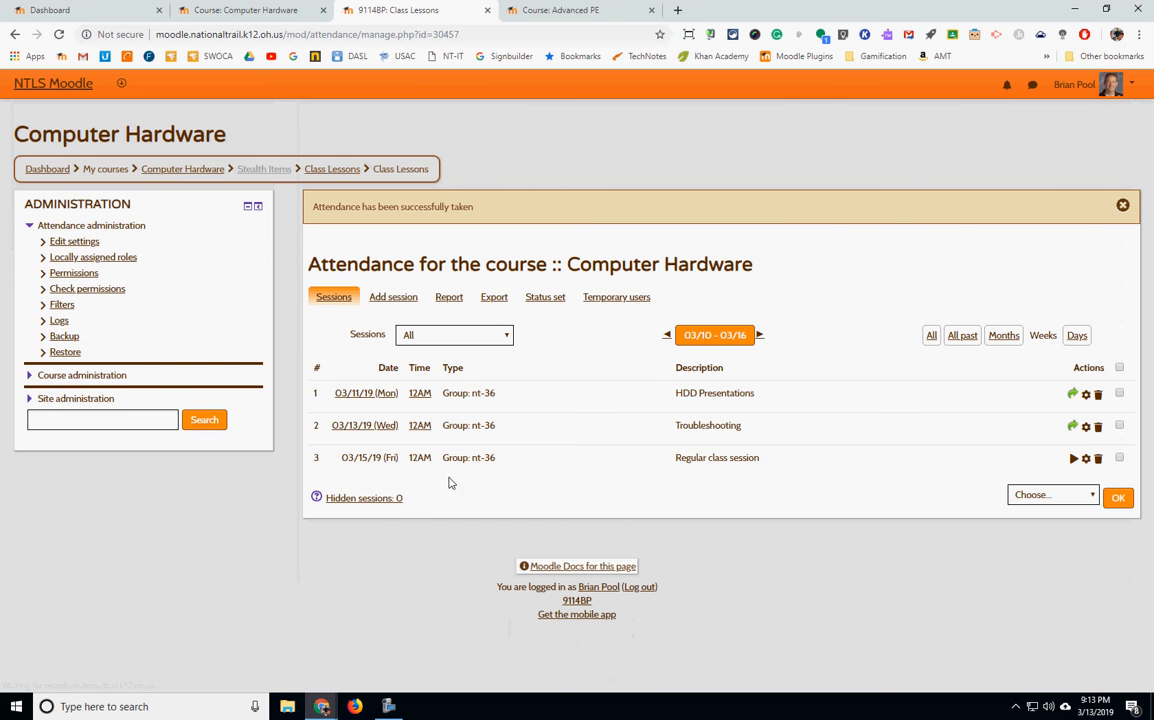
{"action": "left_click", "coordinate": [1119, 458]}
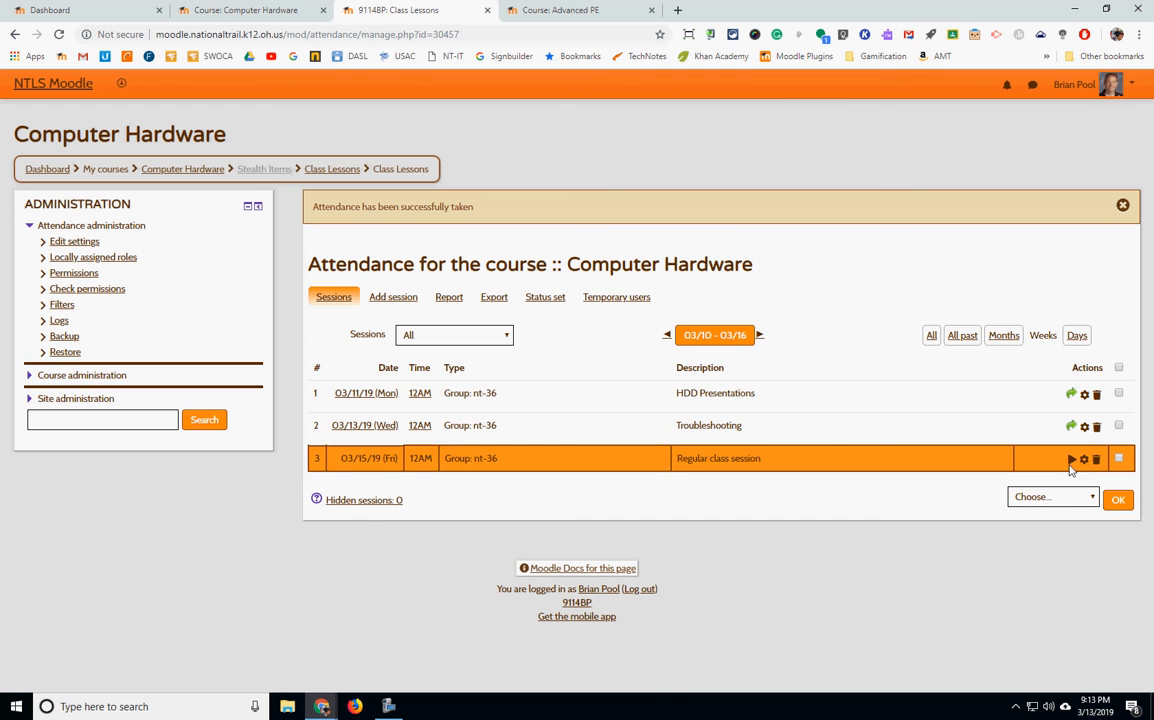
{"action": "left_click", "coordinate": [1084, 458]}
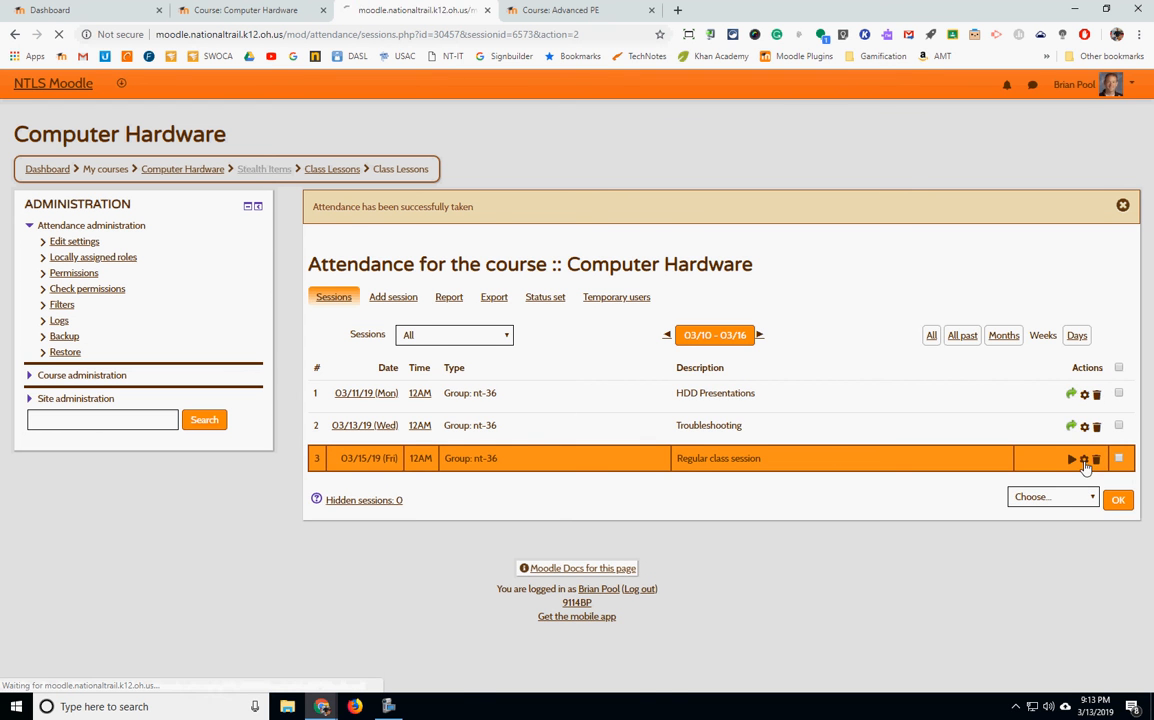
Step: Set the Friday 03/15 session description to 'Hard Drive Roundup and Troubleshooting' and save
{"action": "left_click", "coordinate": [1084, 458]}
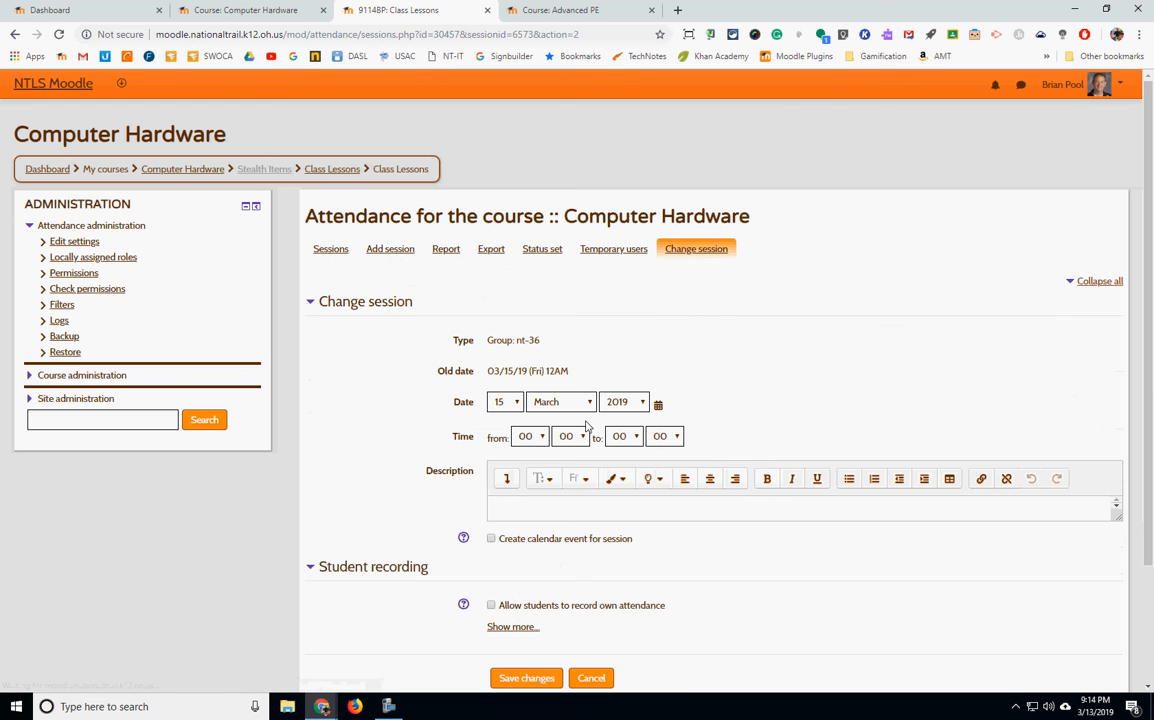
{"action": "scroll", "scroll_direction": "down", "scroll_amount": 3}
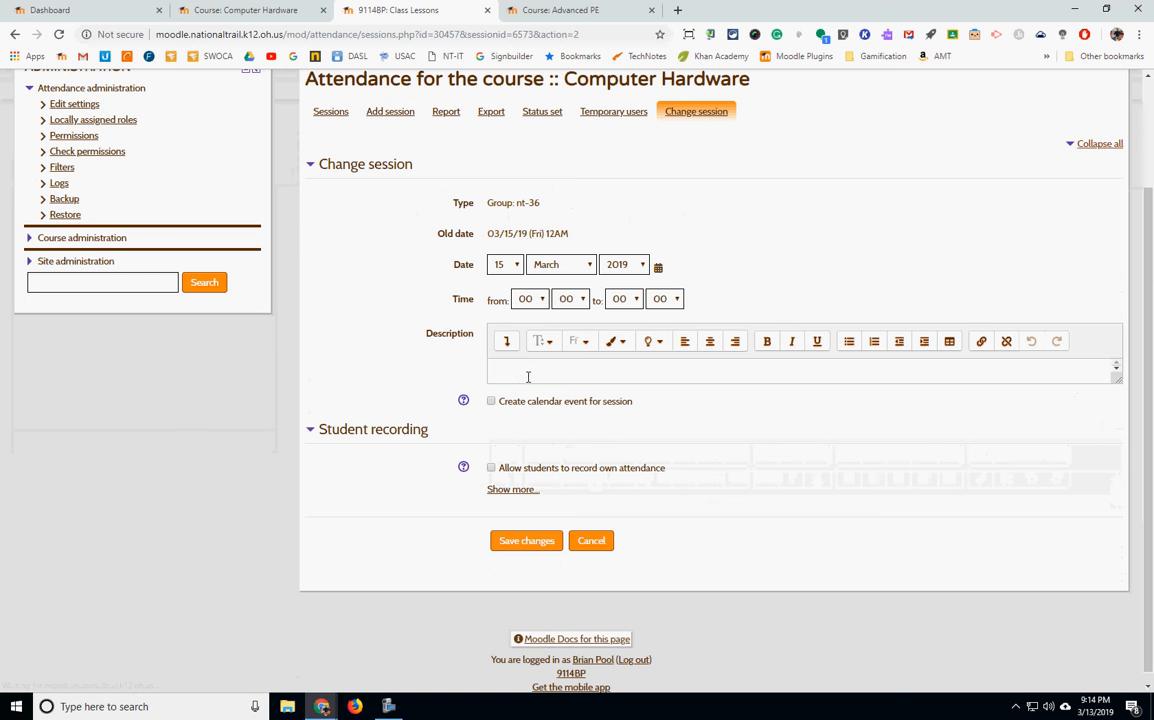
{"action": "type", "text": "H"}
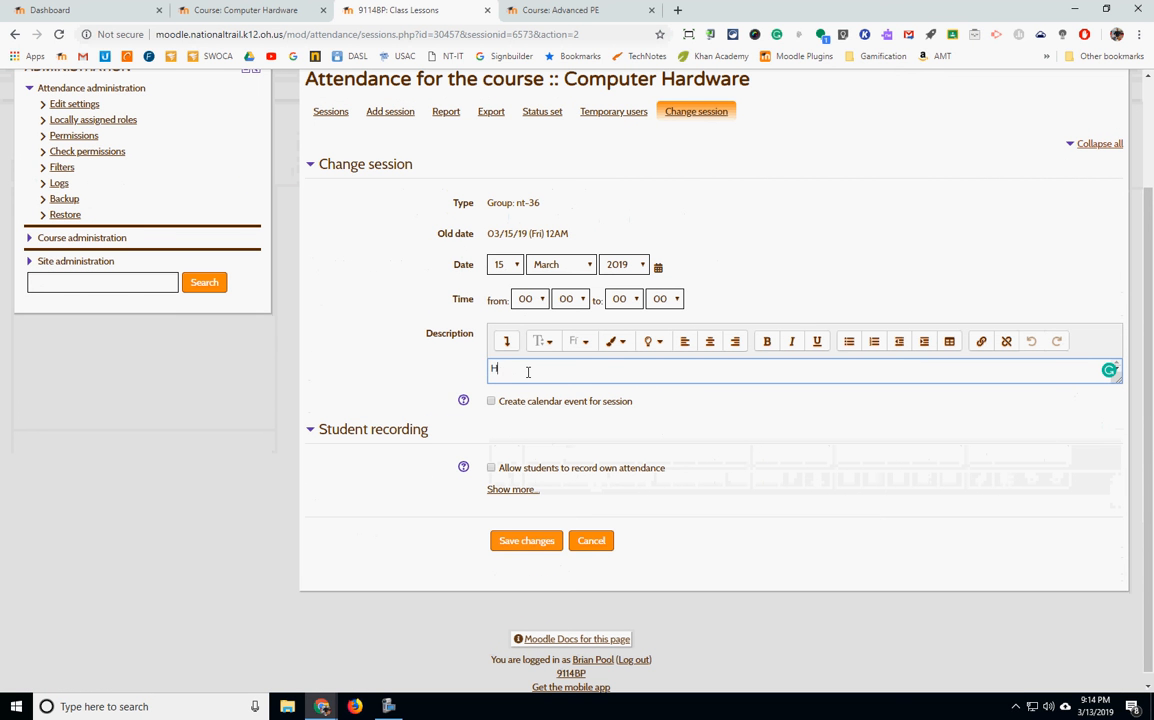
{"action": "type", "text": "ard Drive"}
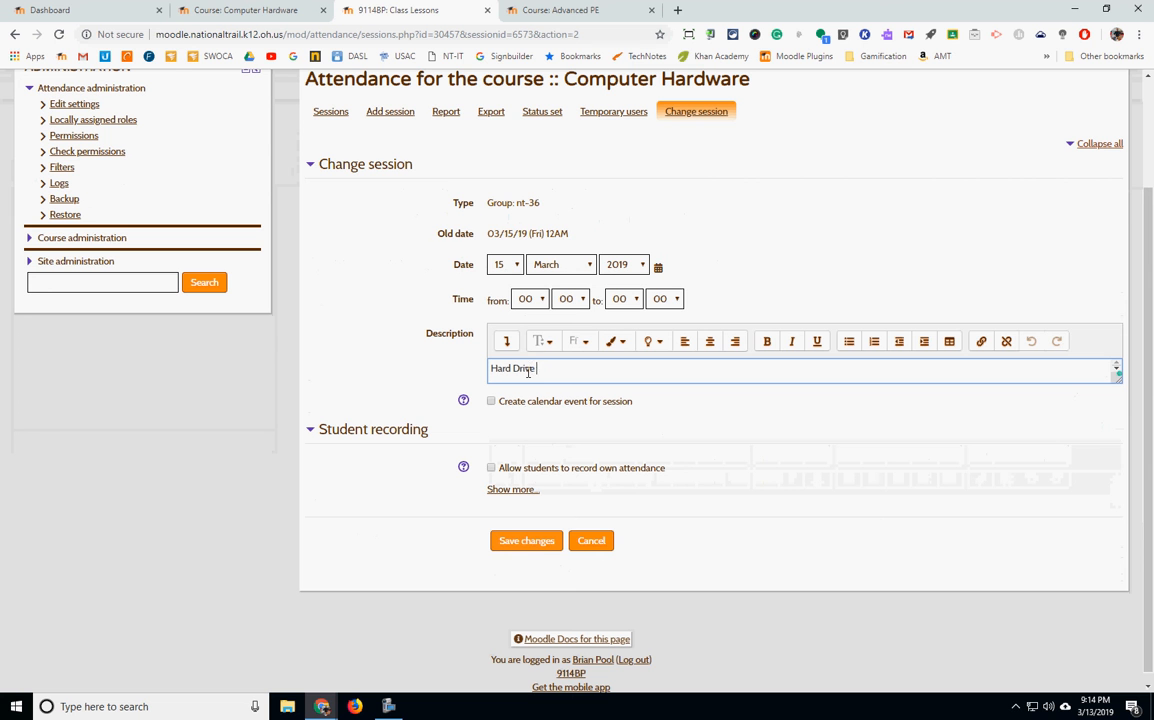
{"action": "type", "text": "Ropu"}
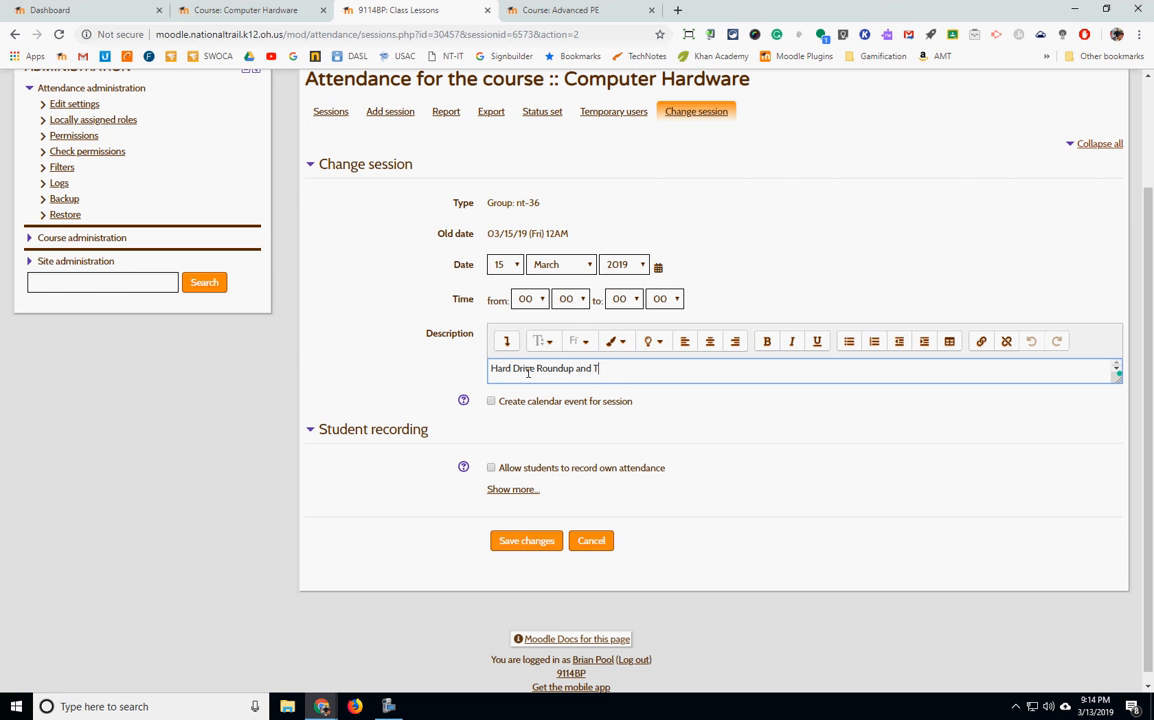
{"action": "type", "text": "Troub"}
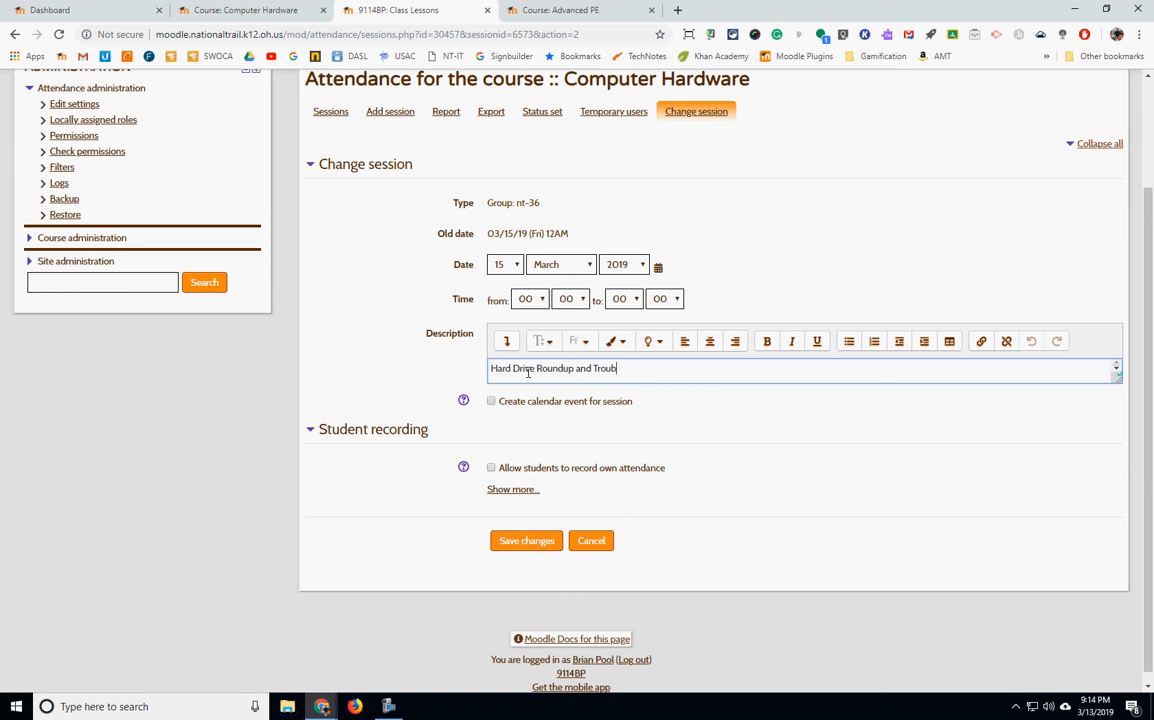
{"action": "type", "text": "leshoo"}
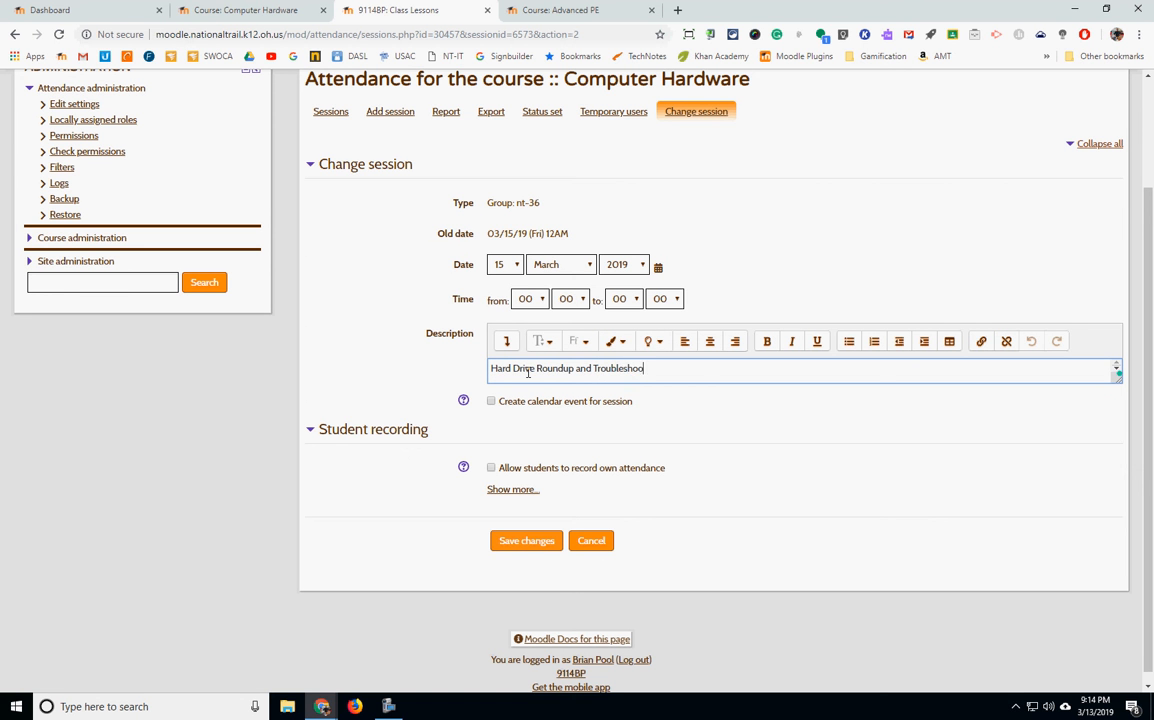
{"action": "type", "text": "ting"}
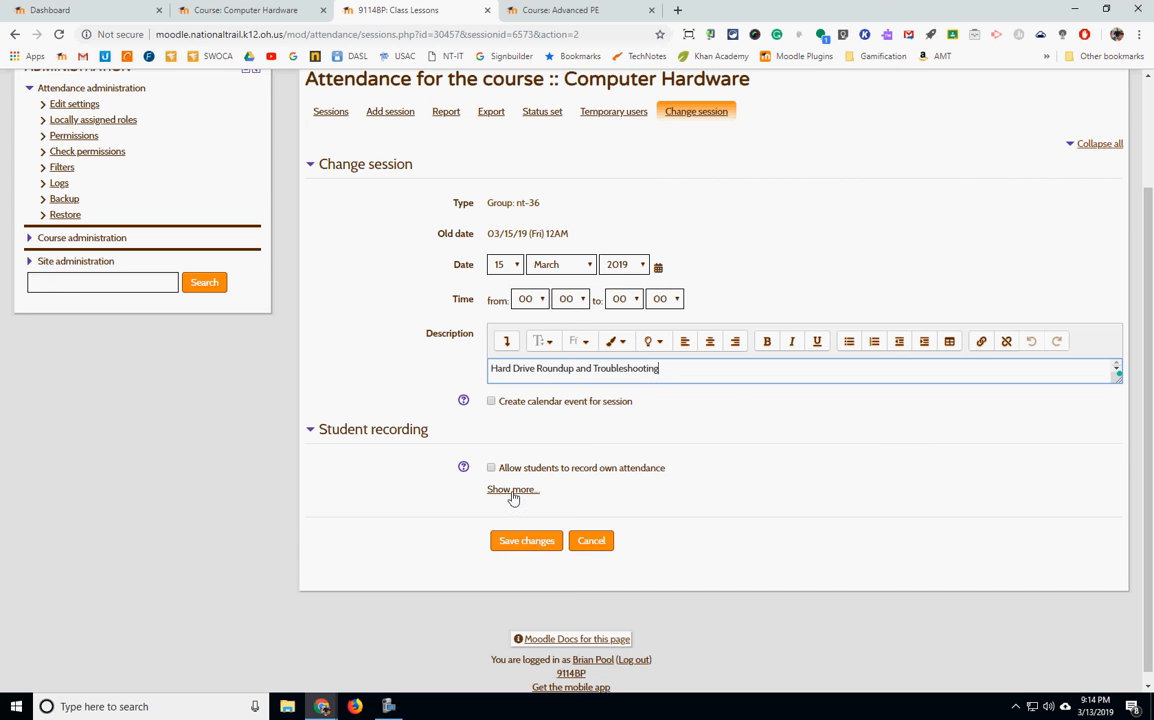
{"action": "left_click", "coordinate": [526, 540]}
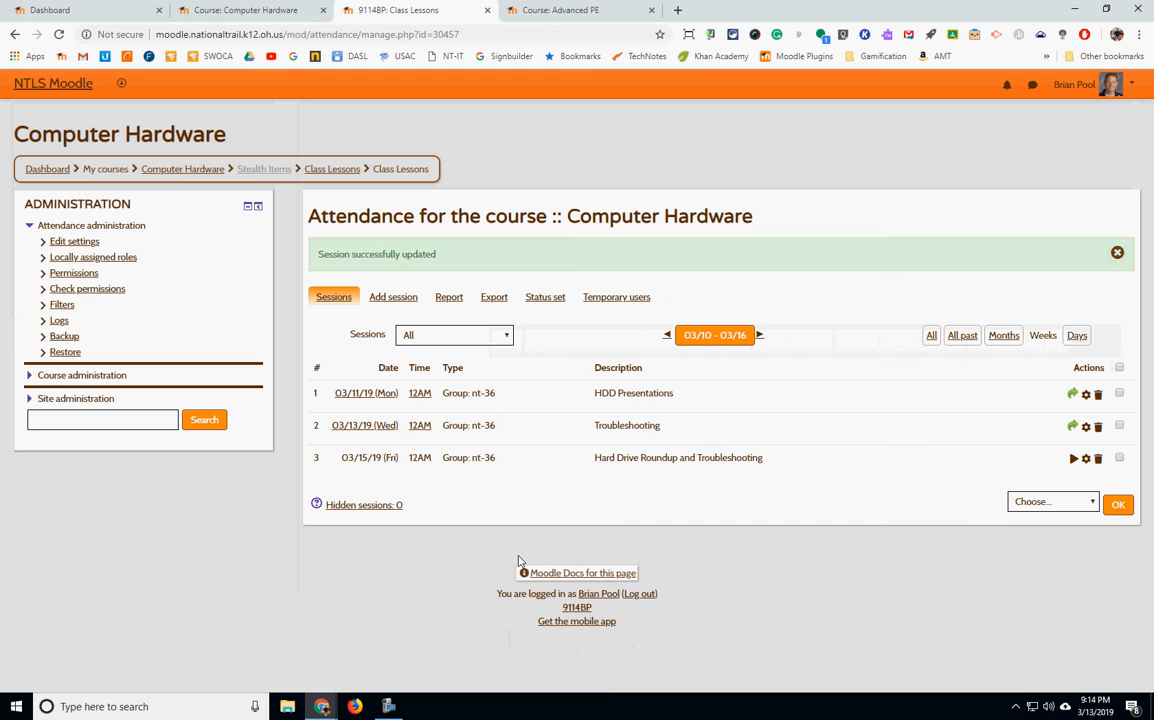
{"action": "left_click", "coordinate": [1119, 458]}
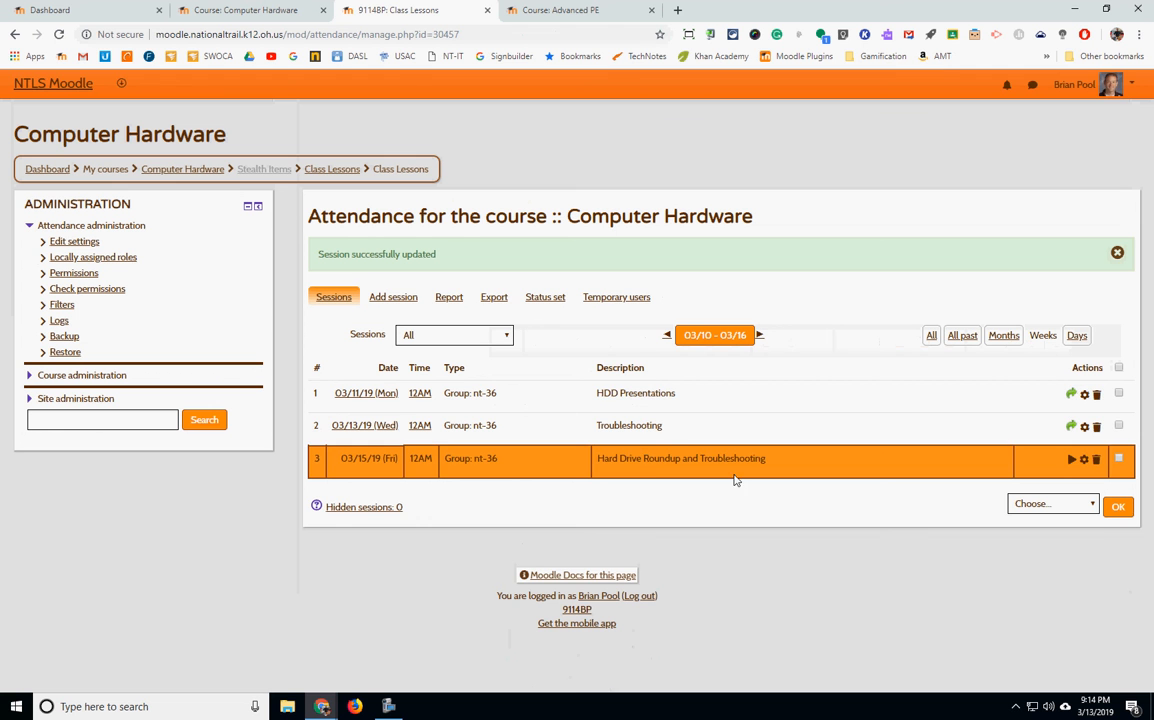